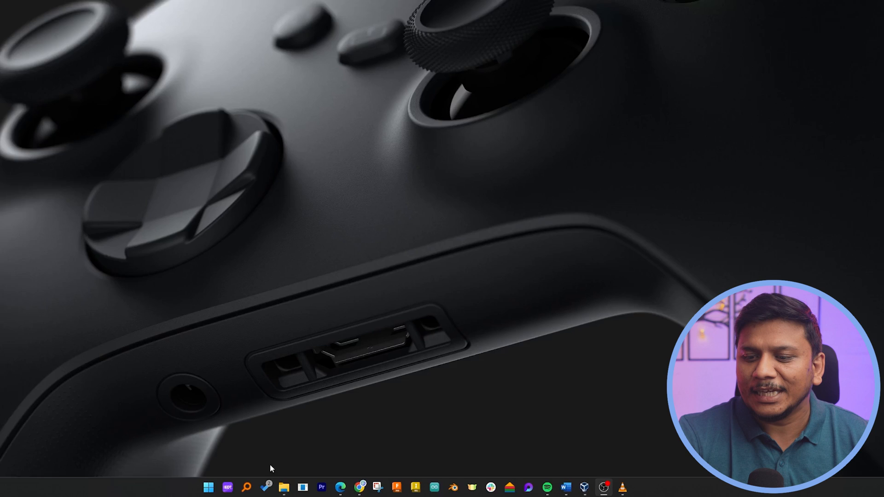
Launch Edge and run a Bing search for "download windows iso"
left_click(209, 488)
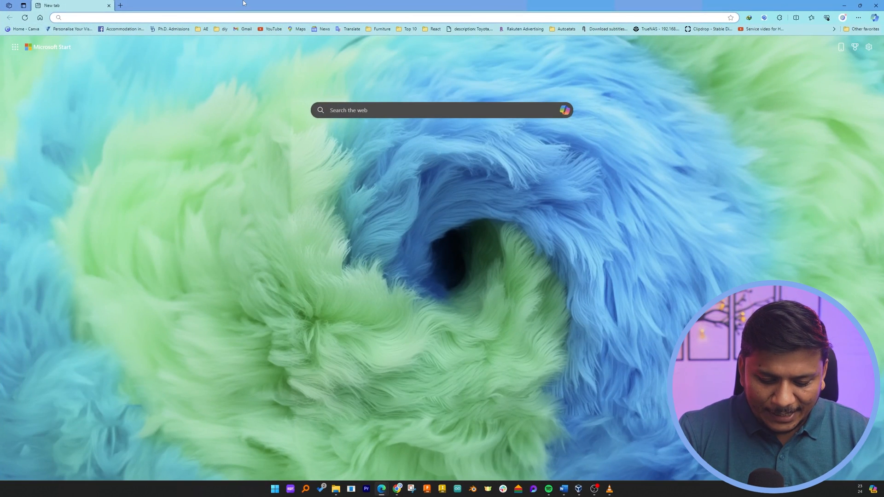
type("doe")
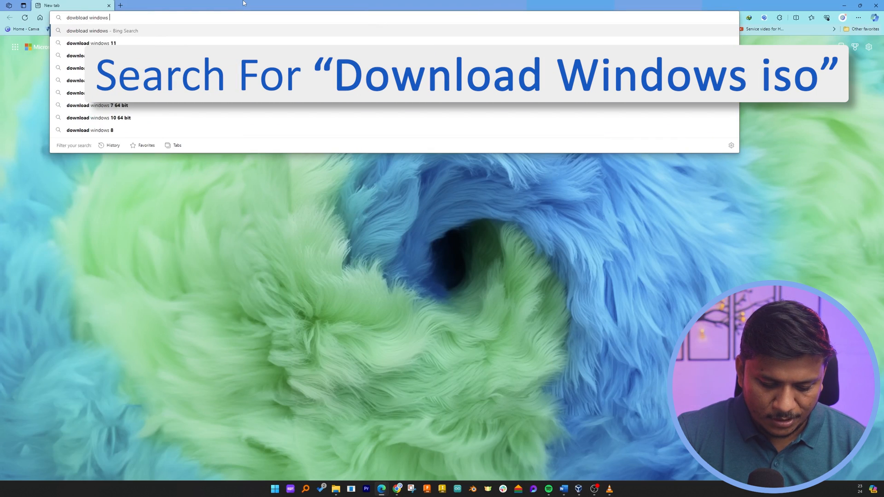
type("iso")
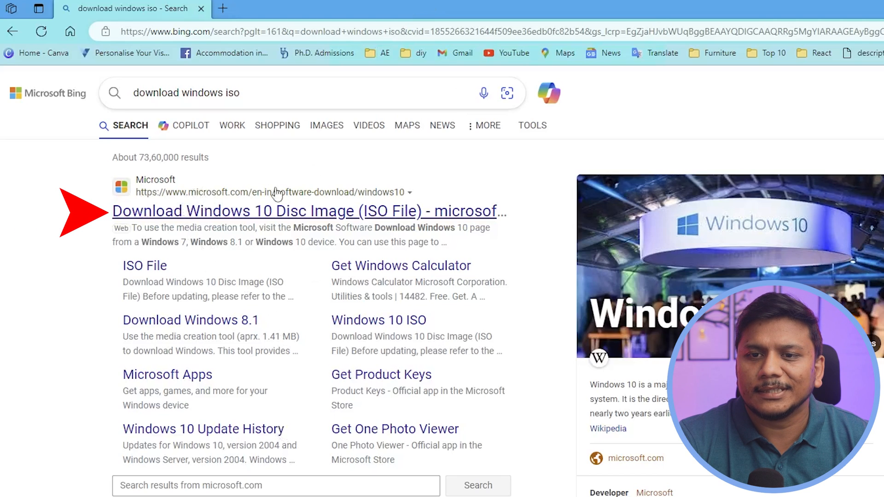
Scroll the Bing results to reach Microsoft's Download Windows 11 link
scroll("down", 3)
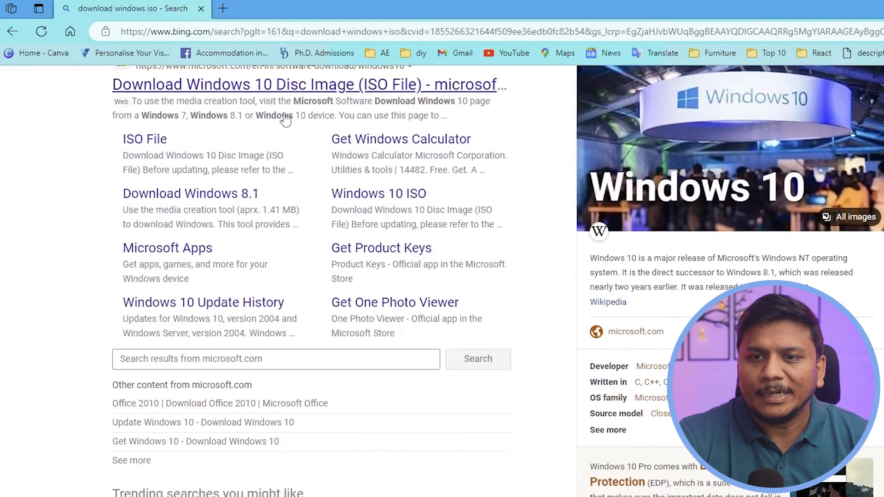
scroll("down", 3)
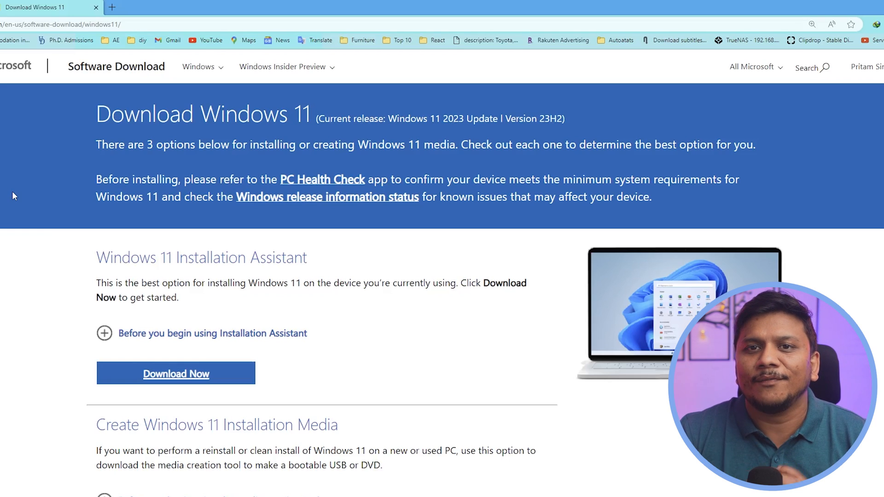
mouse_move(302, 182)
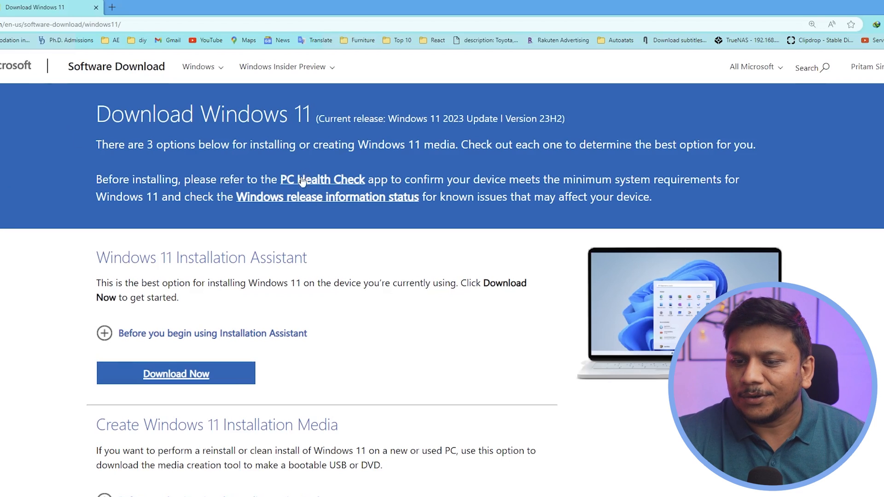
Scroll the Download Windows 11 page to the Disk Image (ISO) for x64 devices section
scroll("down", 3)
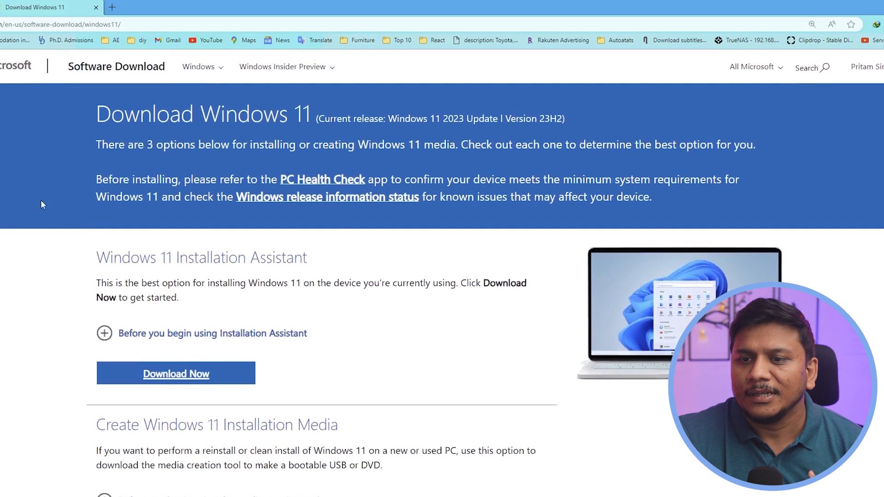
double_click(127, 258)
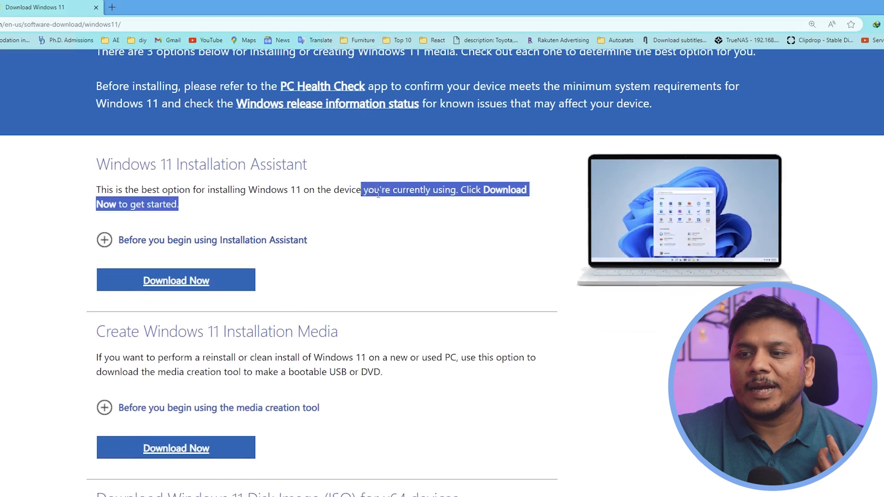
scroll("up", 3)
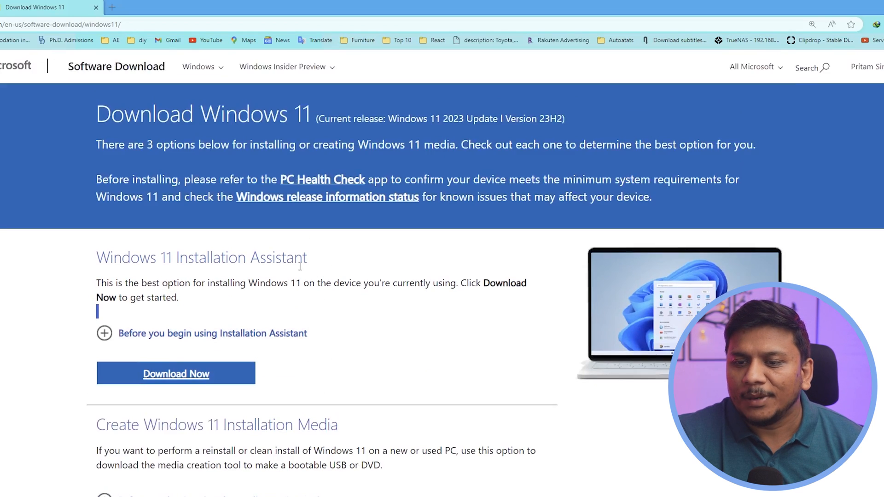
scroll("down", 3)
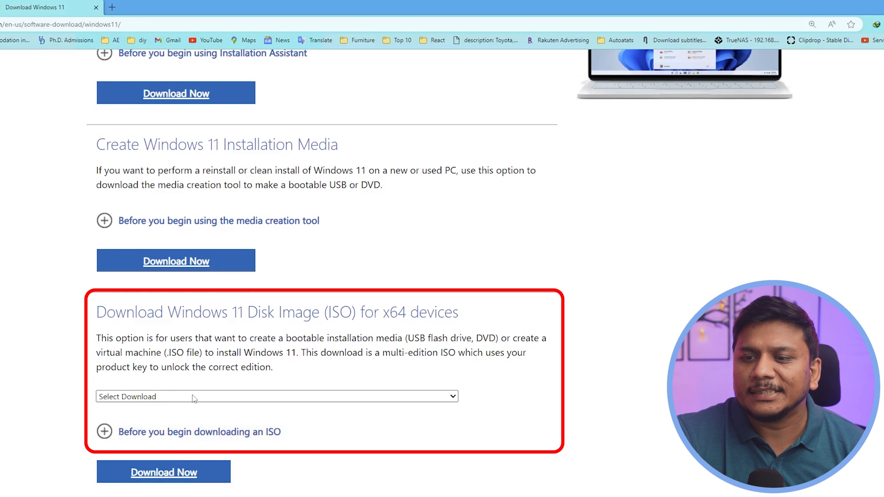
Select Windows 11 (multi-edition ISO for x64 devices), review the Before you begin notes, and request it with Download Now
left_click(276, 396)
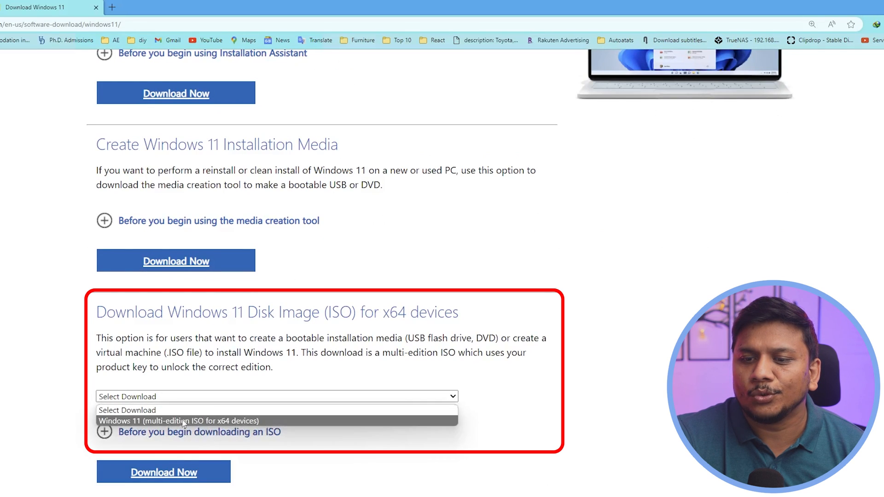
left_click(179, 421)
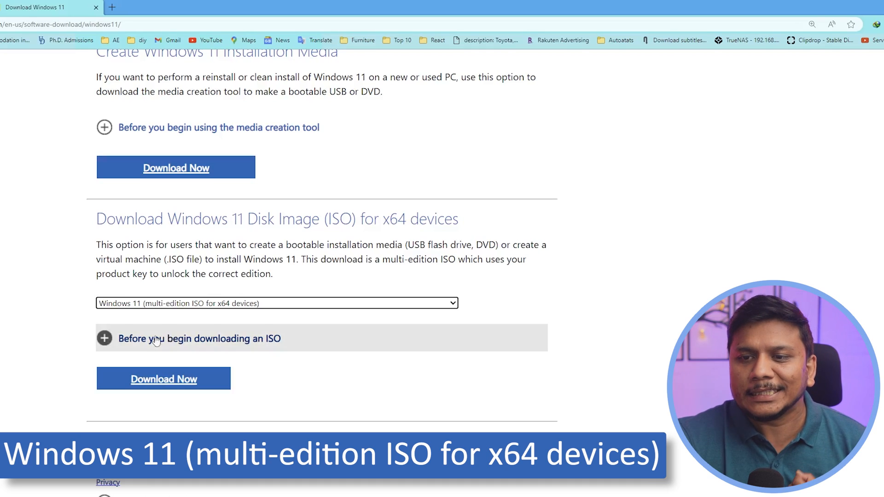
left_click(104, 338)
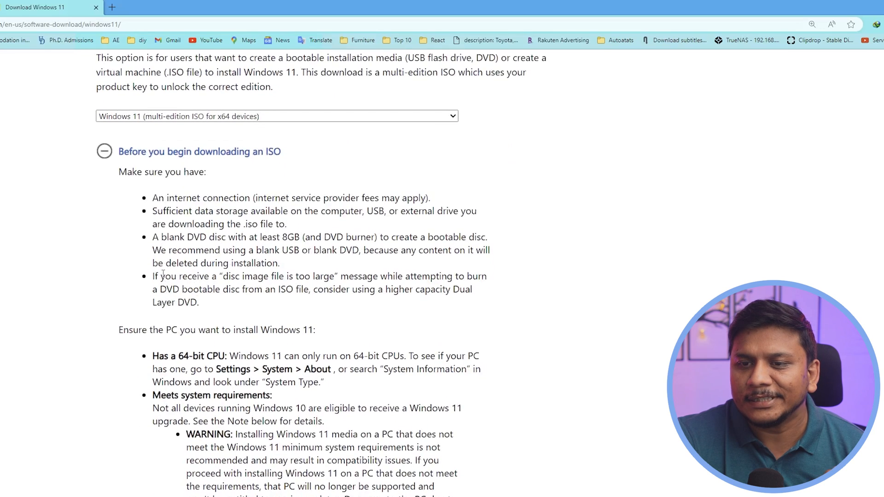
left_click_drag(153, 198, 270, 198)
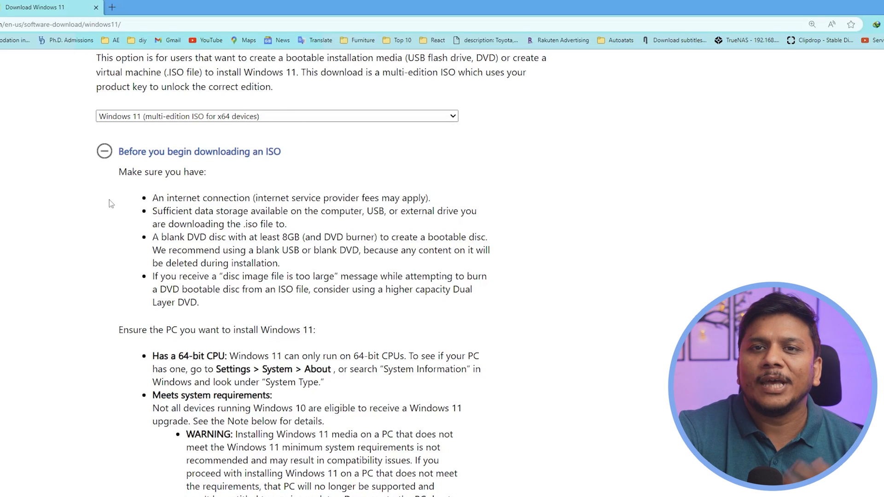
scroll("down", 3)
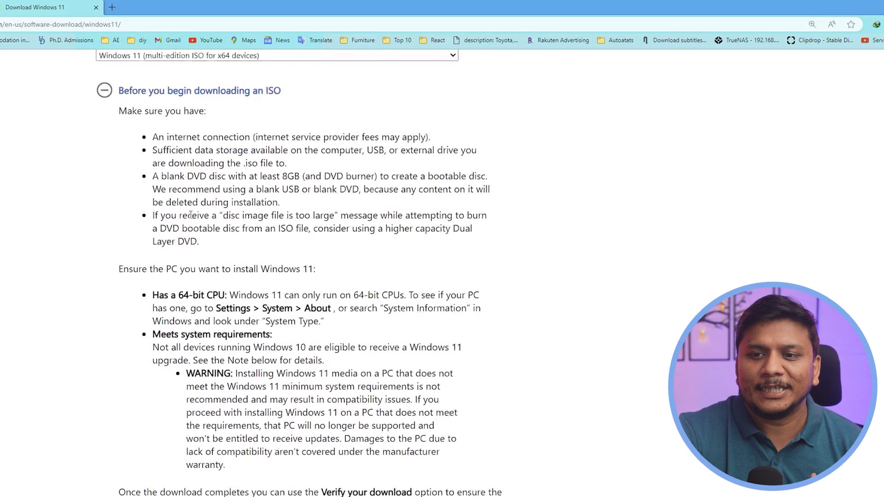
scroll("down", 3)
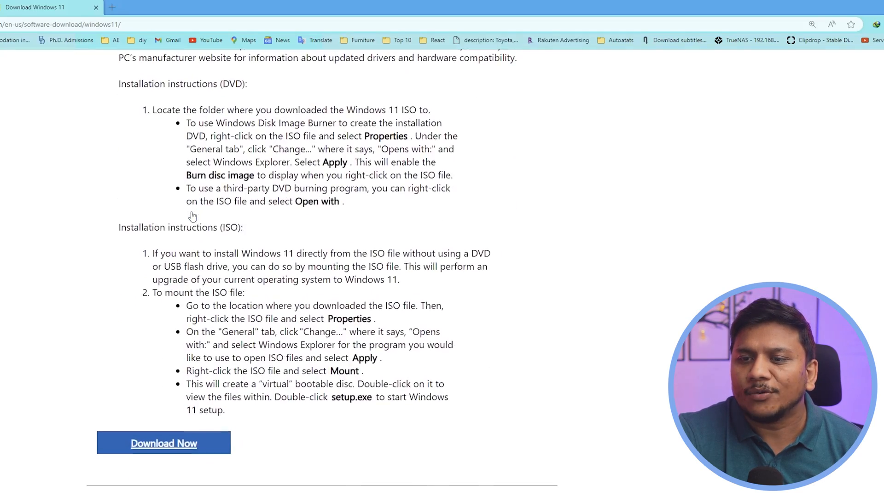
left_click(164, 443)
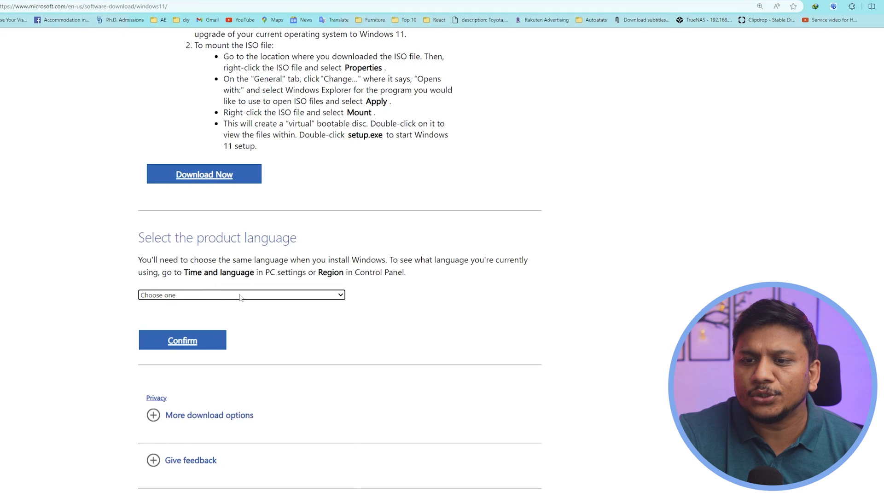
Pick Greek by mistake, then correct the product language to English (United States)
left_click(239, 295)
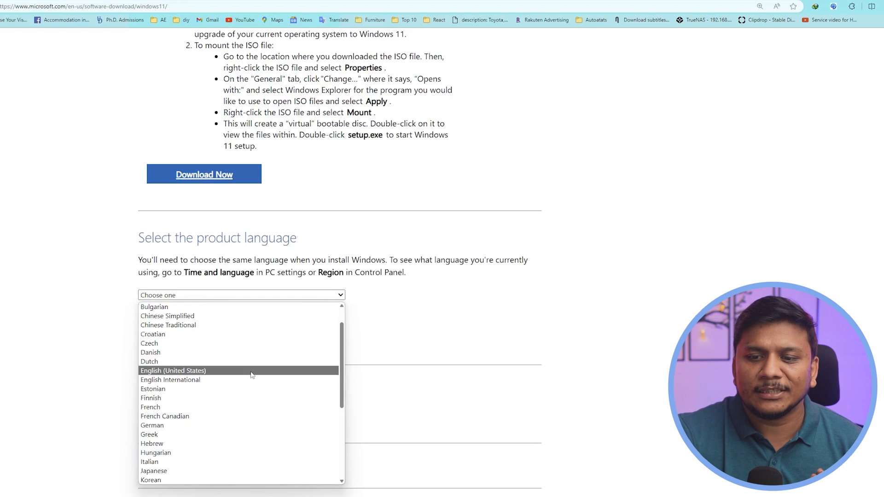
scroll("down", 3)
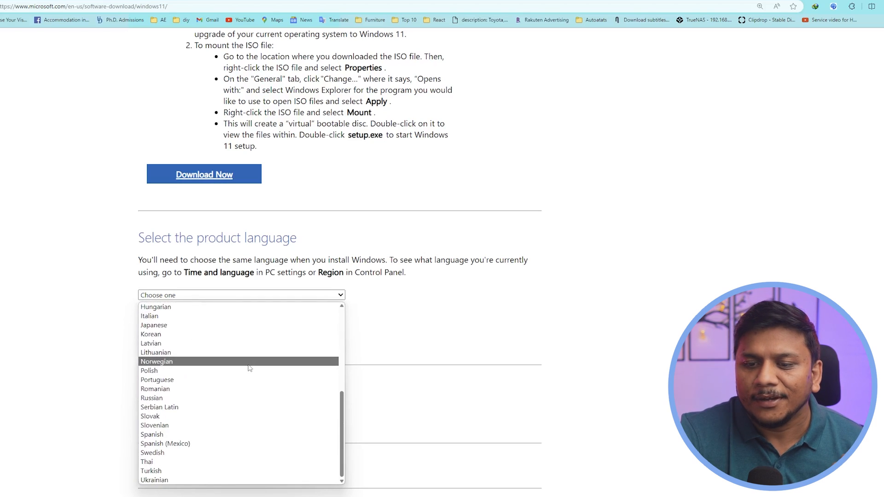
mouse_move(215, 370)
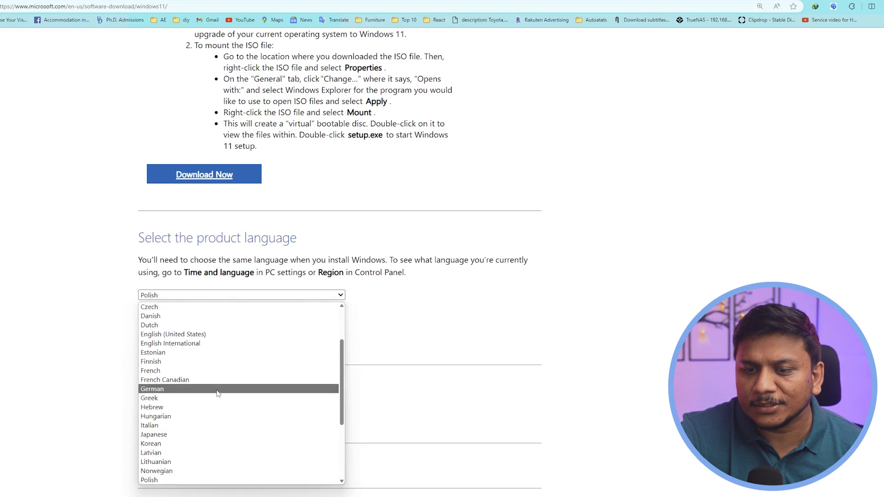
left_click(149, 398)
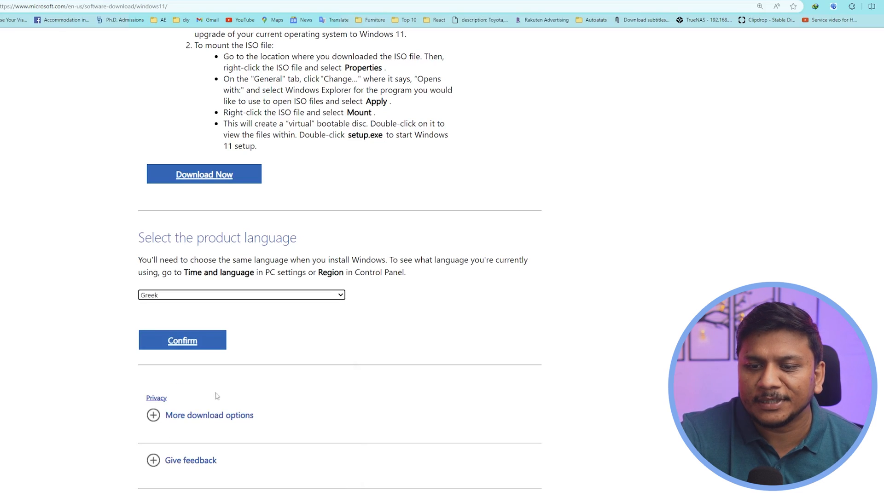
left_click(241, 294)
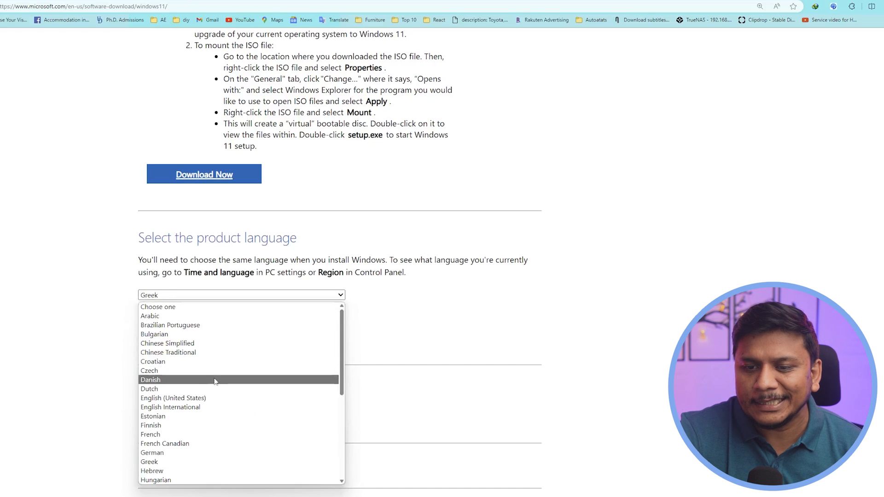
mouse_move(209, 401)
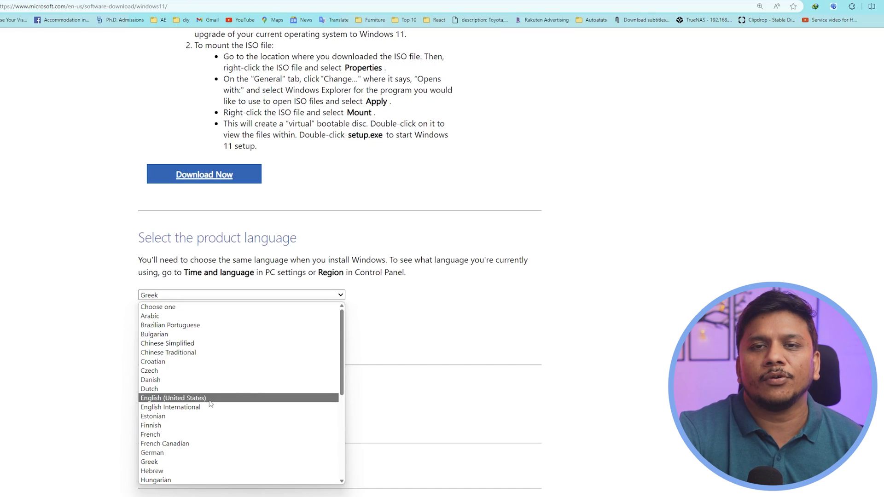
left_click(173, 397)
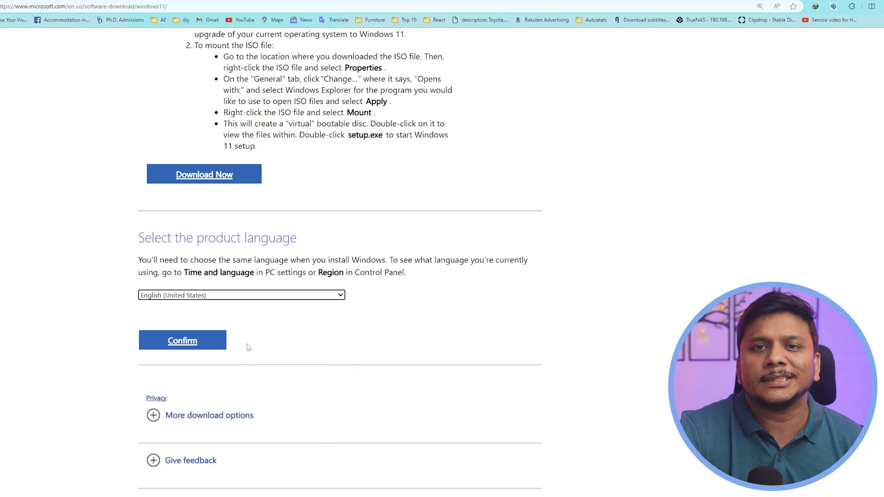
mouse_move(278, 312)
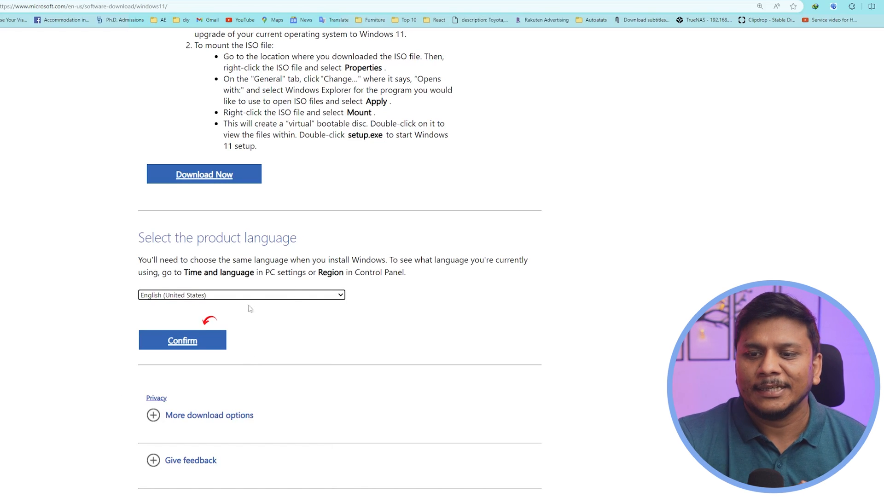
Confirm the language to download the ISO, then mount it as a DVD drive in File Explorer
left_click(182, 340)
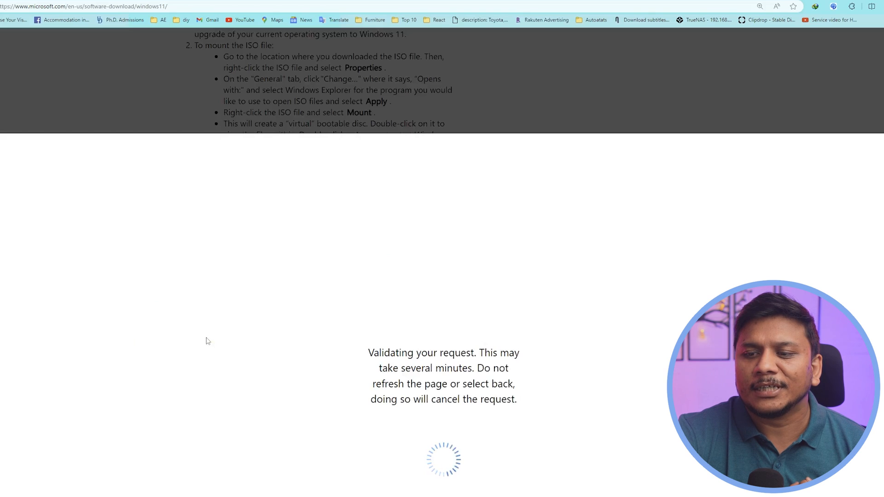
mouse_move(409, 313)
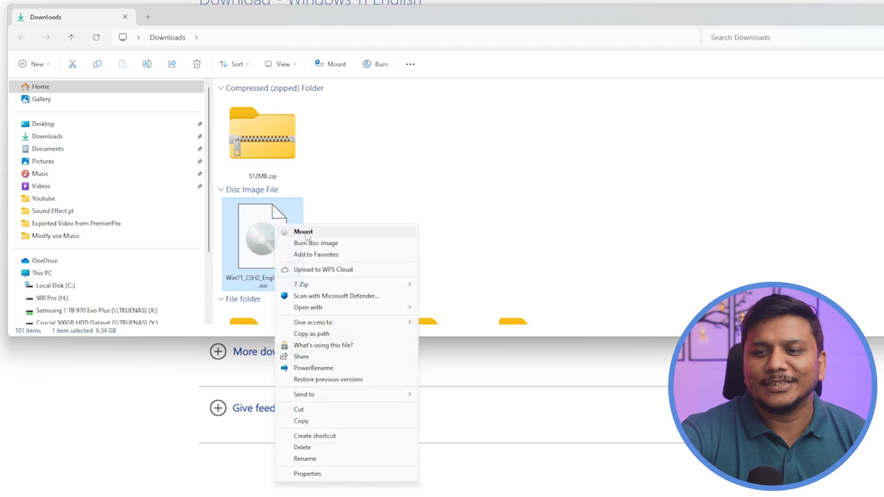
left_click(303, 232)
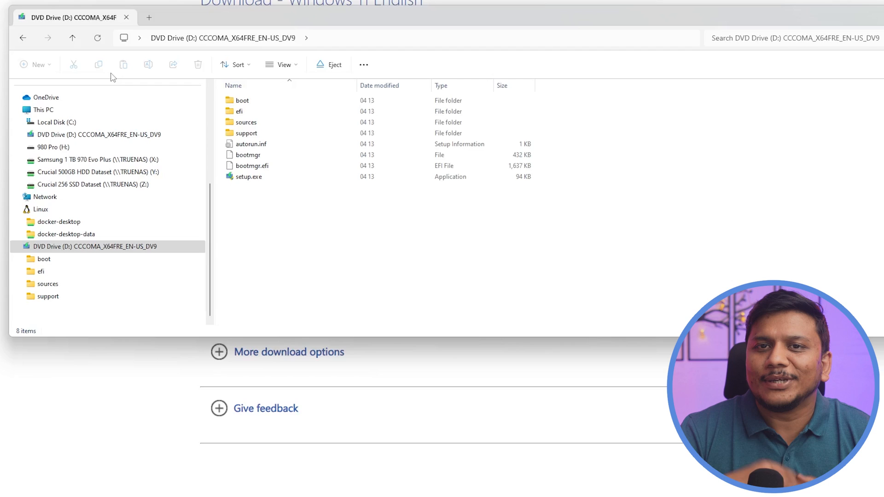